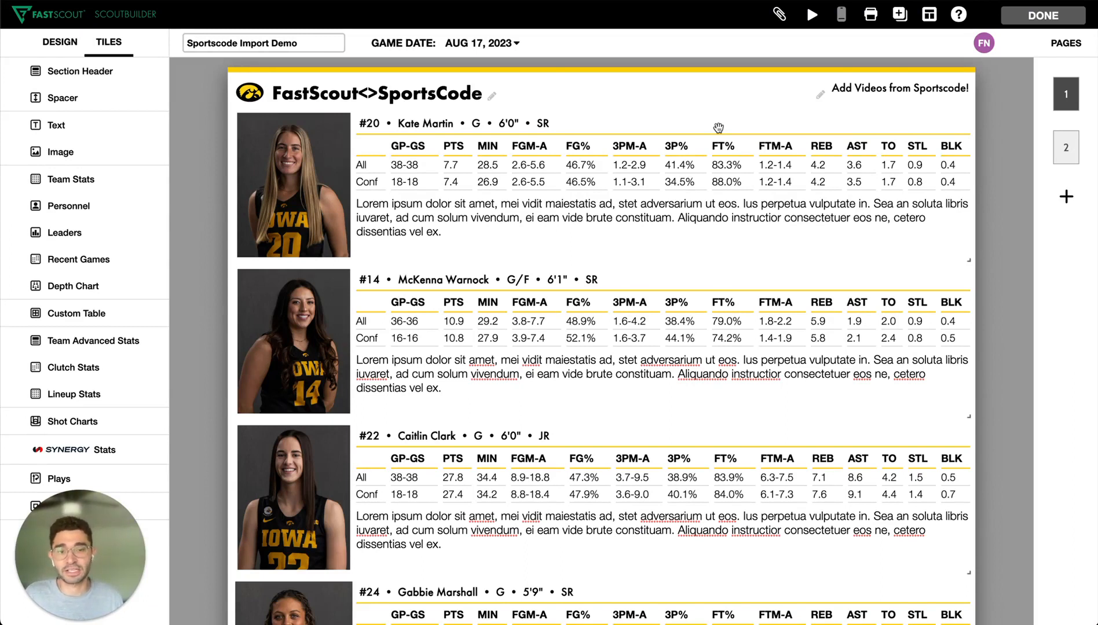
mouse_move(779, 14)
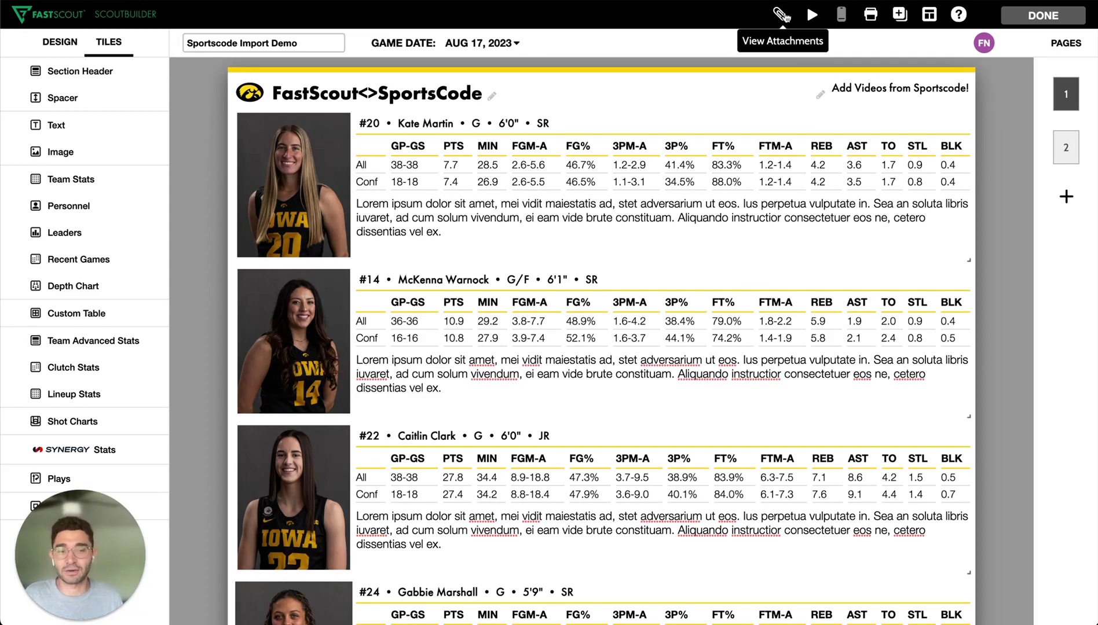
- Add video from Sportscode to the report's attachments by choosing Sportscode 1.zip
click(781, 14)
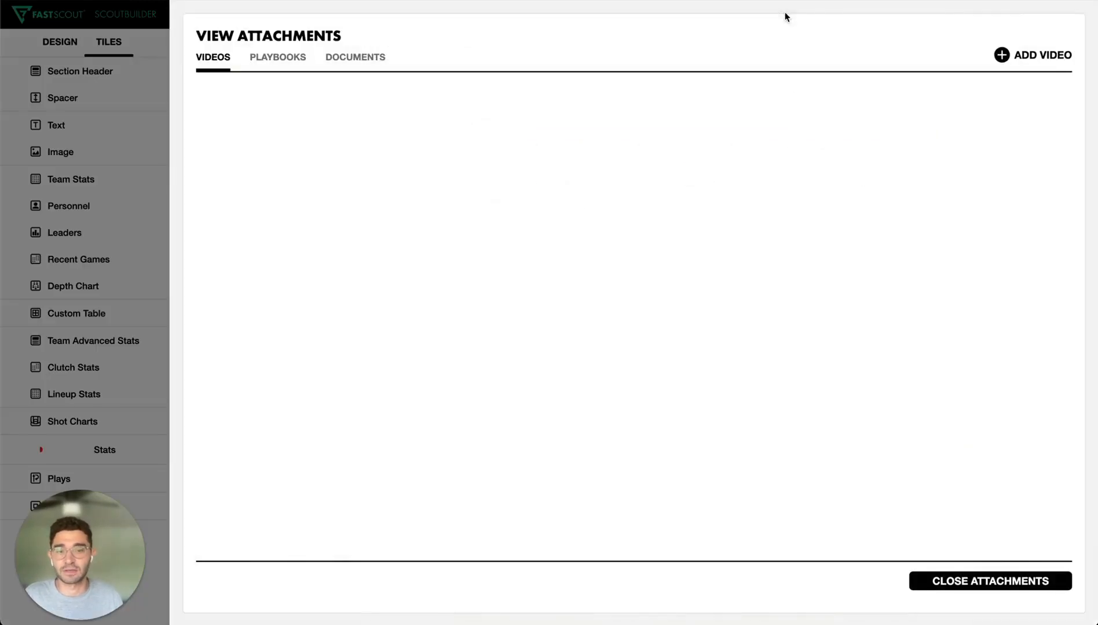
click(1040, 54)
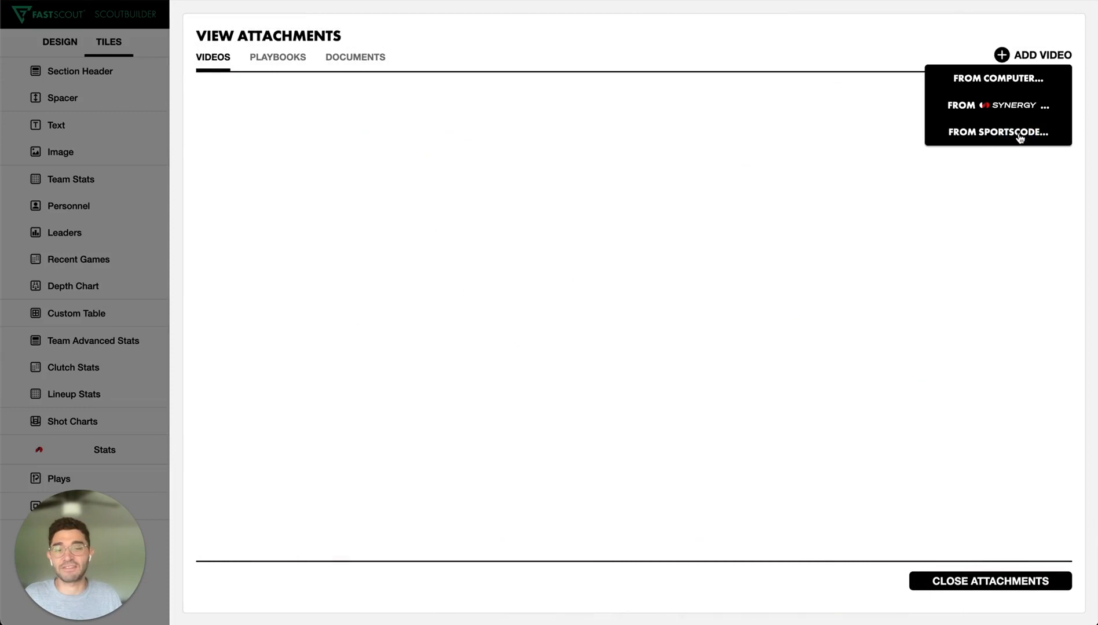
click(998, 132)
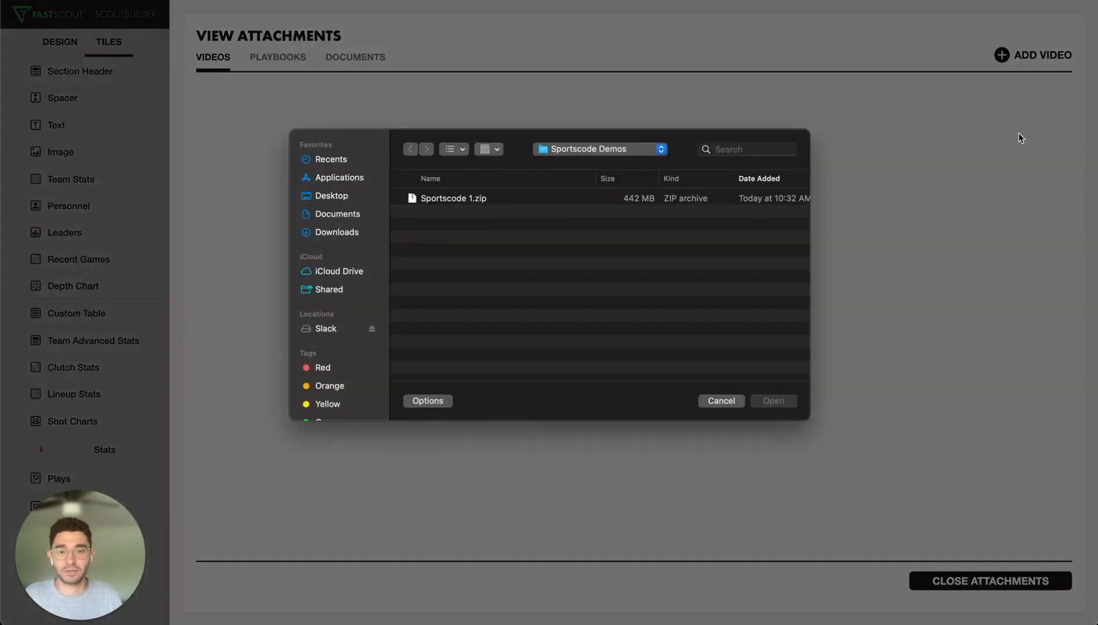
click(454, 198)
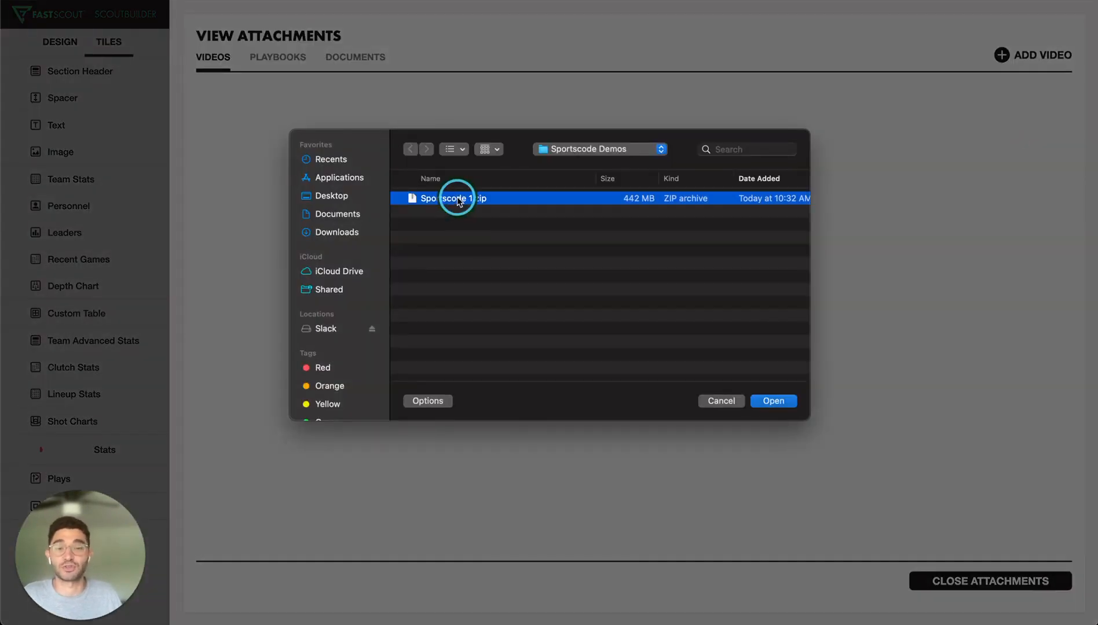
click(773, 401)
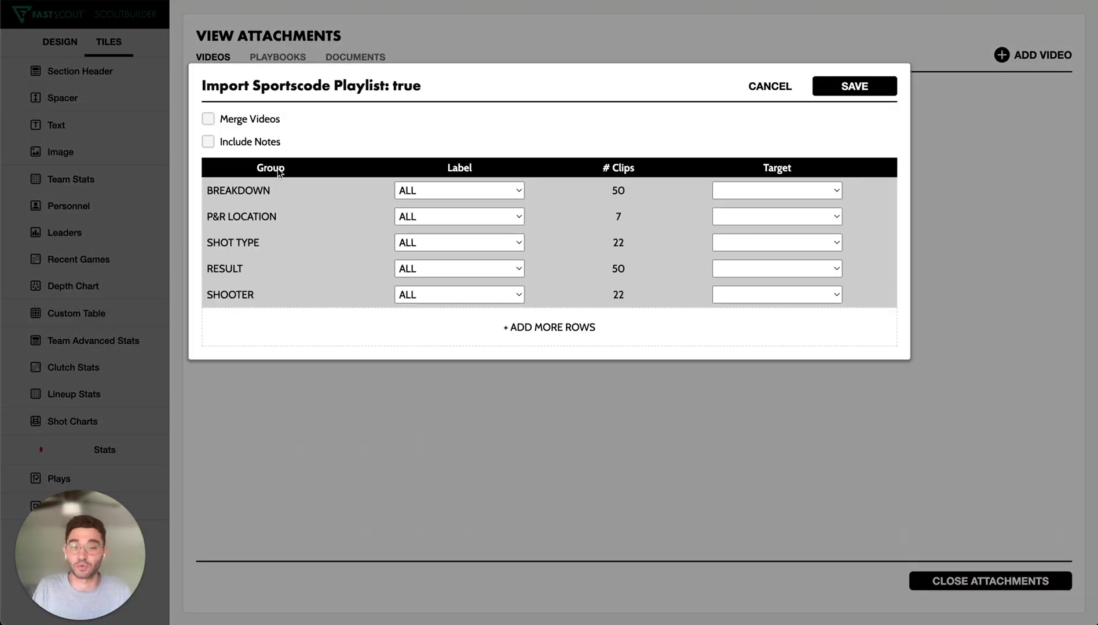
mouse_move(813, 175)
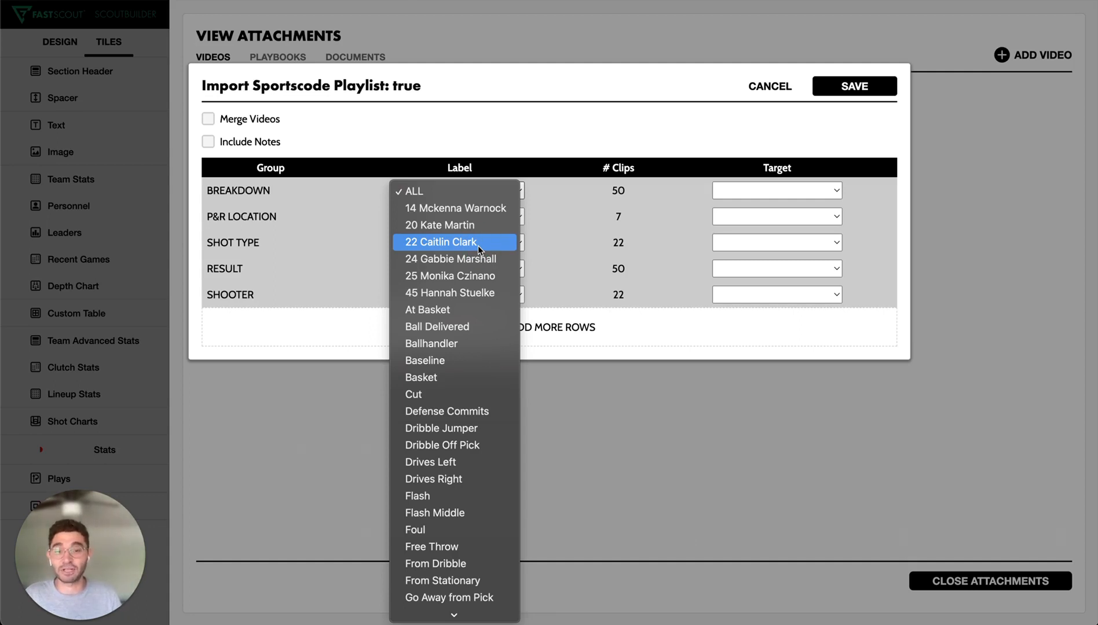
- Map the 22 Caitlin Clark BREAKDOWN clips to her #22 tile, save, and play them as a playlist
click(442, 241)
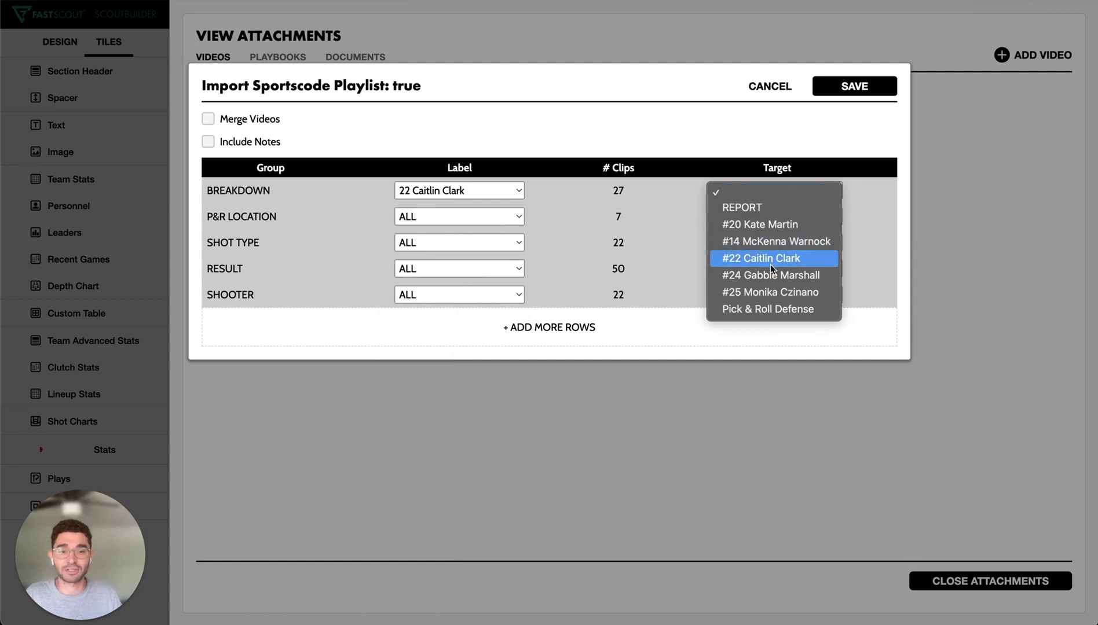
mouse_move(774, 266)
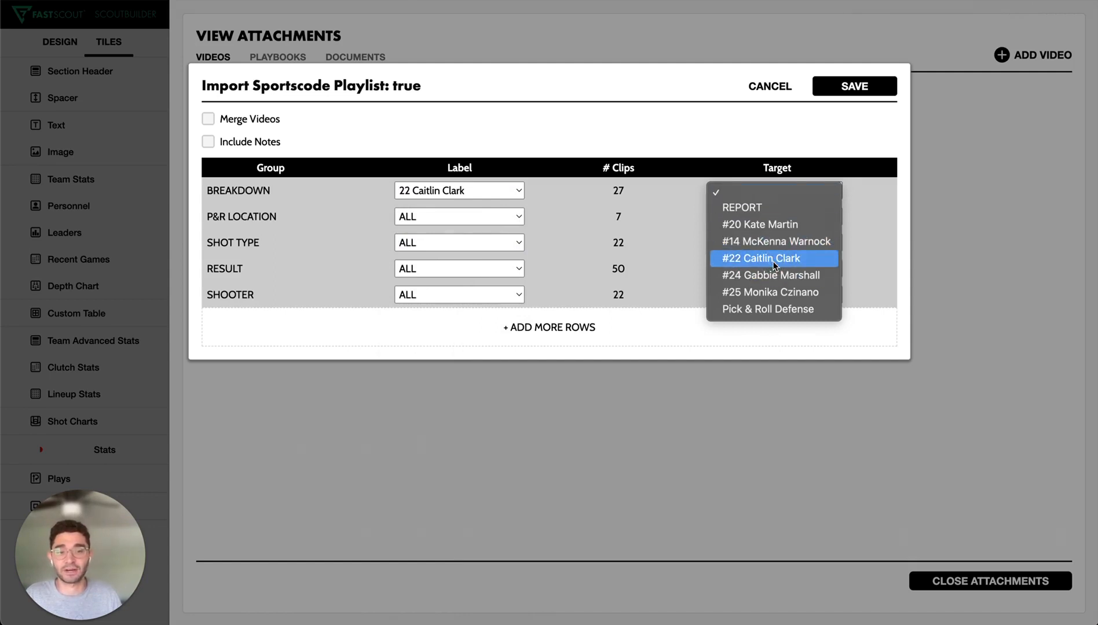
click(765, 258)
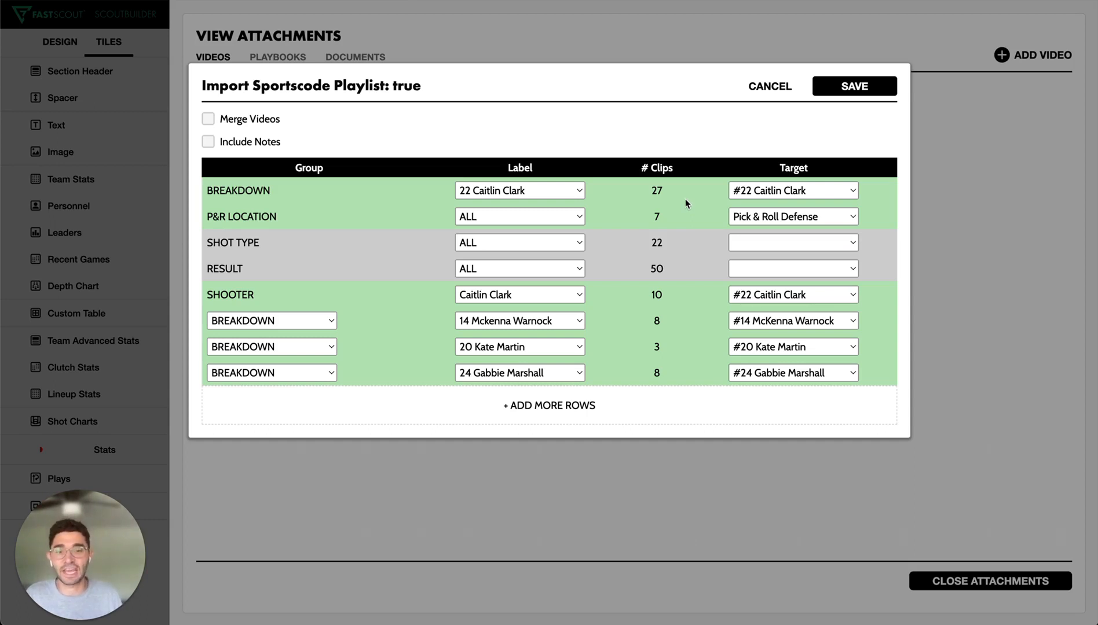
mouse_move(789, 196)
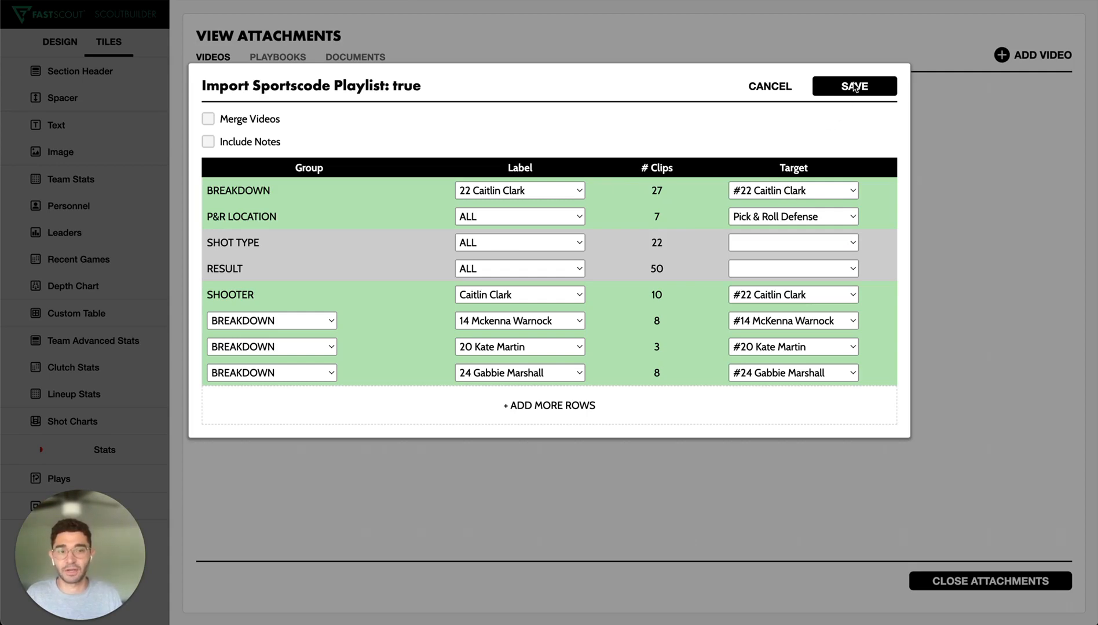
click(853, 85)
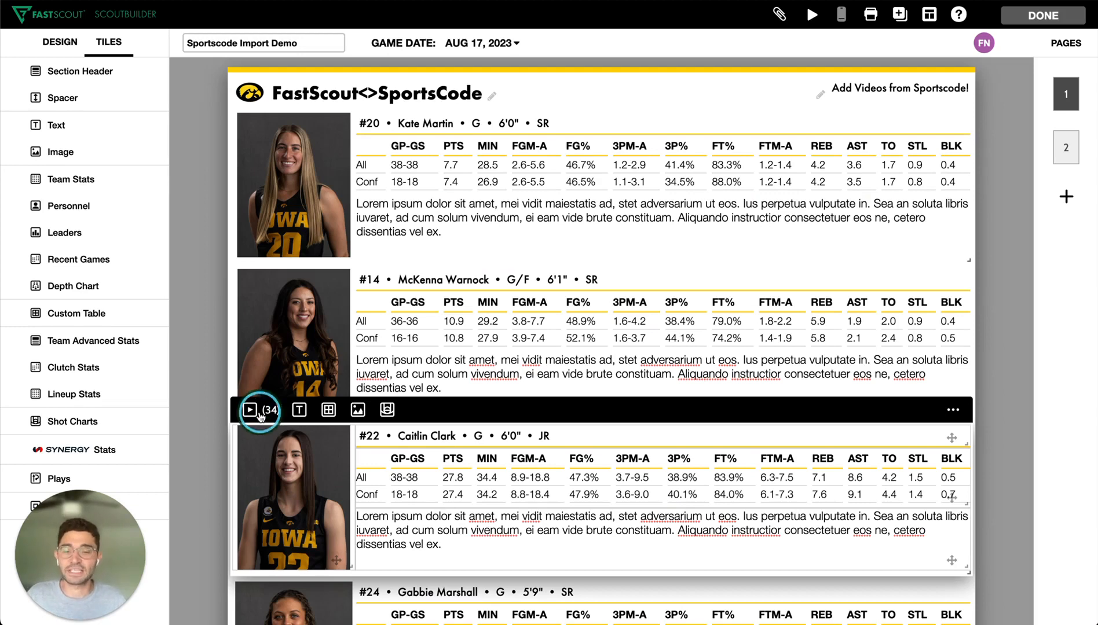
click(249, 410)
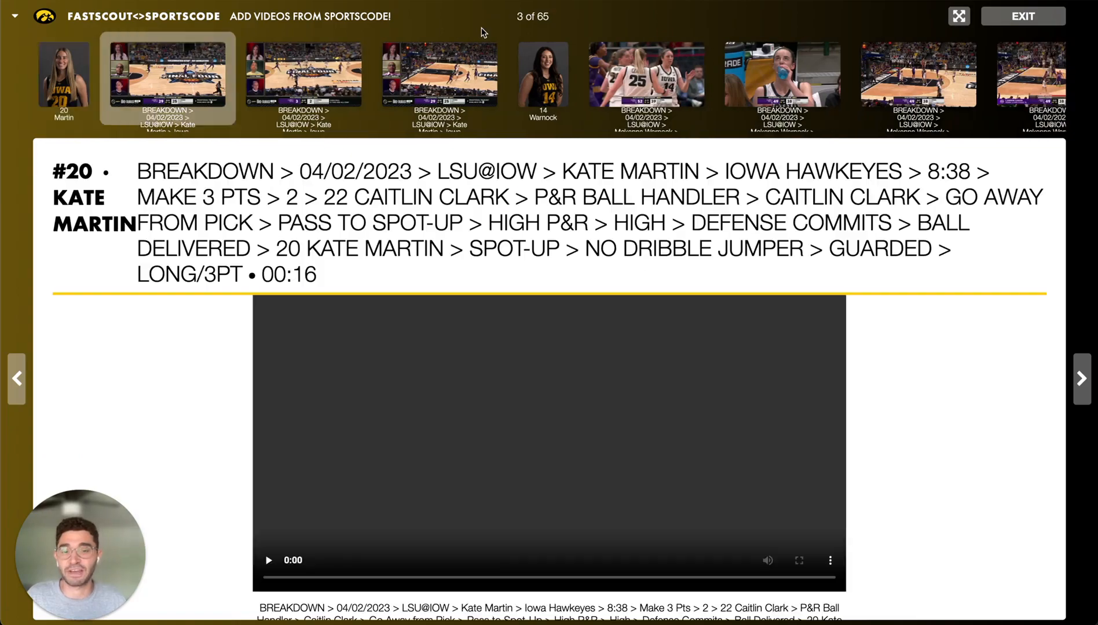
click(1021, 16)
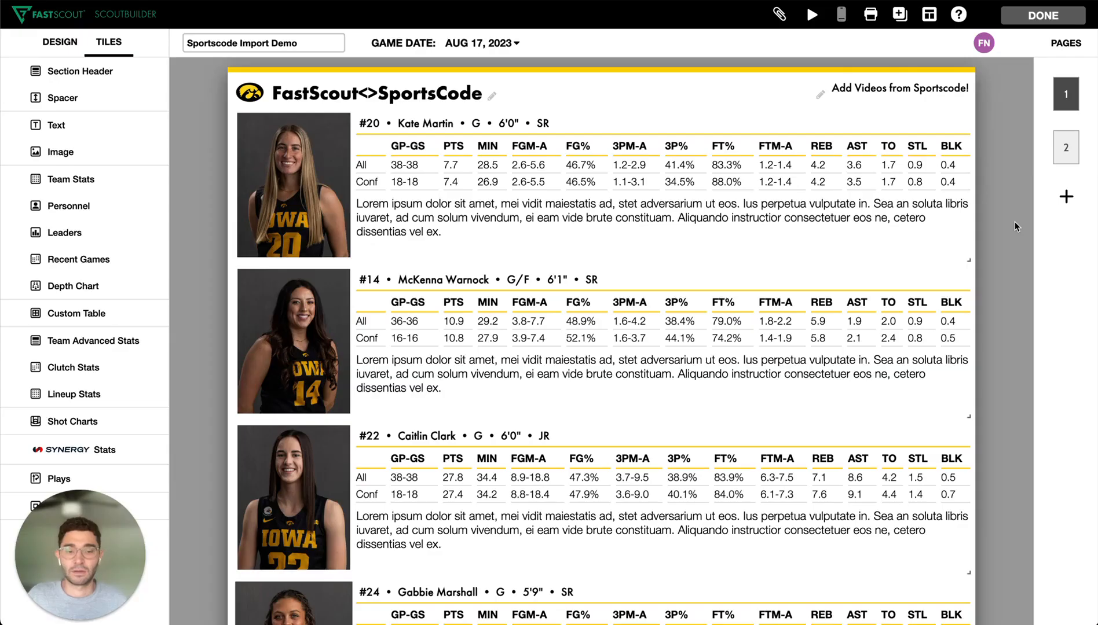